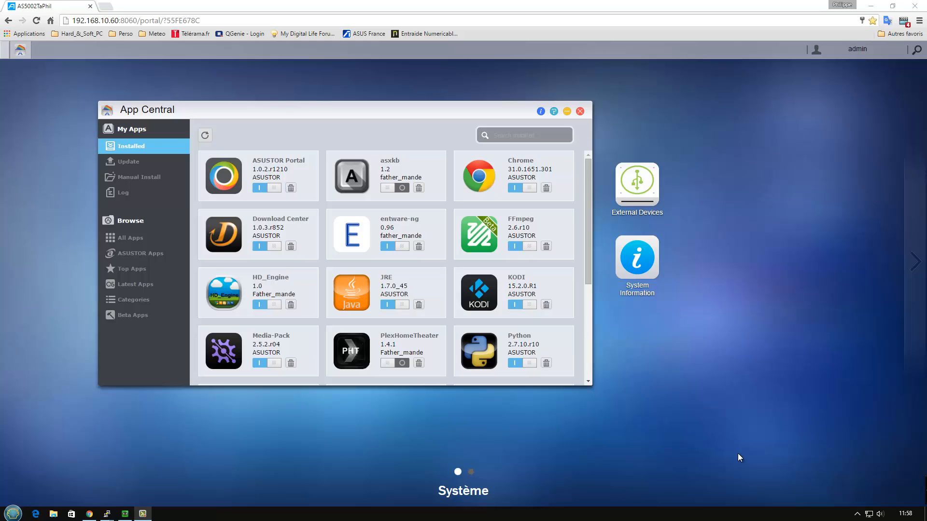
pyautogui.moveTo(631, 429)
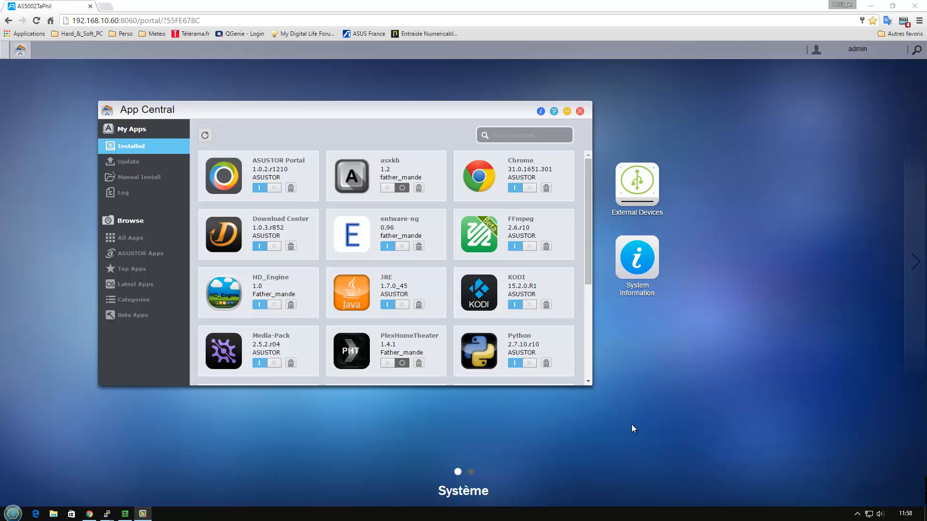
pyautogui.moveTo(587, 279)
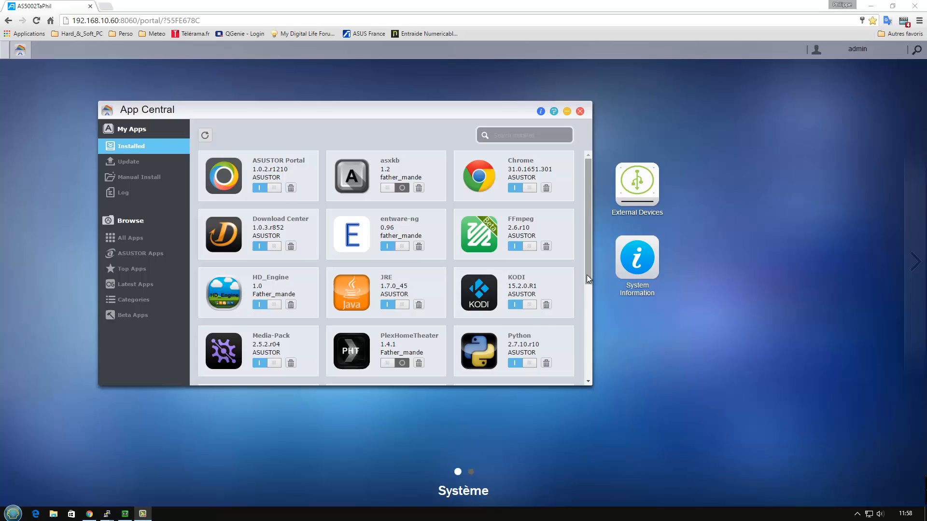
# Bring up the ASUSTOR Portal home screen with the Chrome, KODI, Netflix and Plex tiles
pyautogui.scroll(-3)
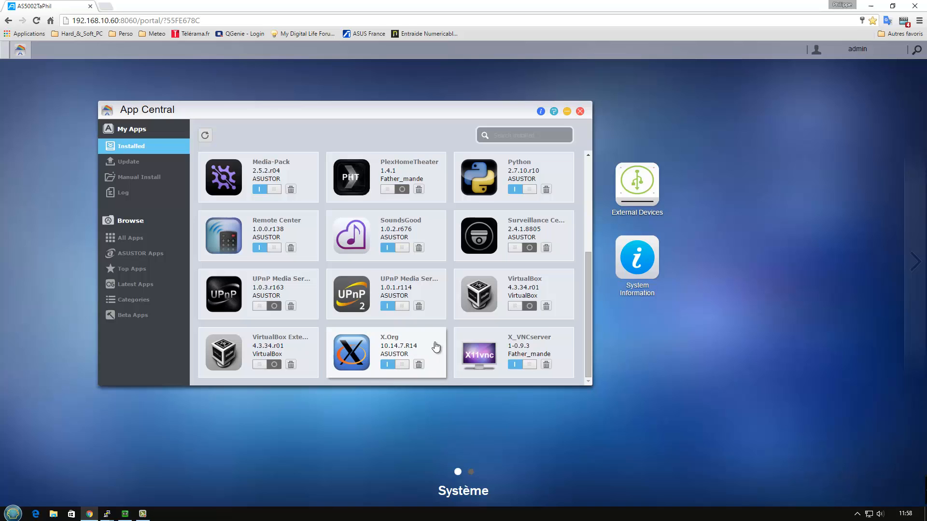
pyautogui.moveTo(452, 326)
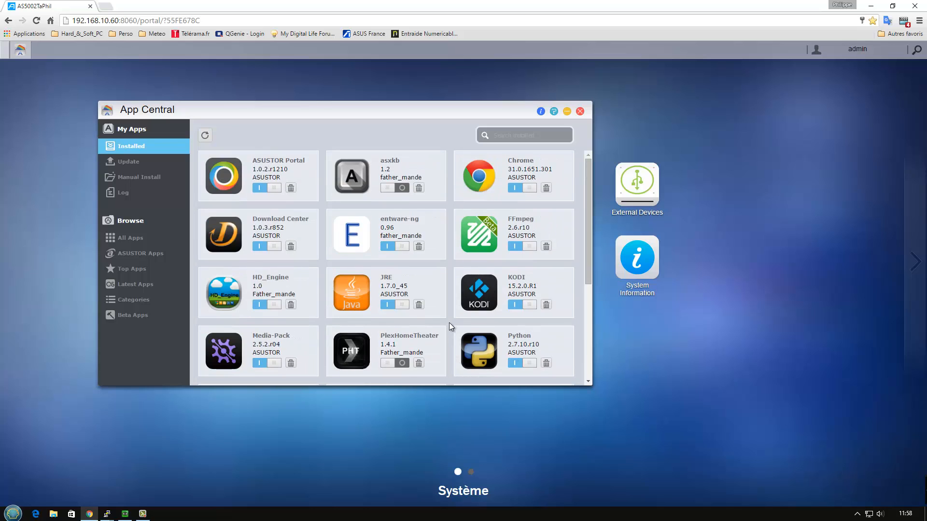
pyautogui.moveTo(294, 301)
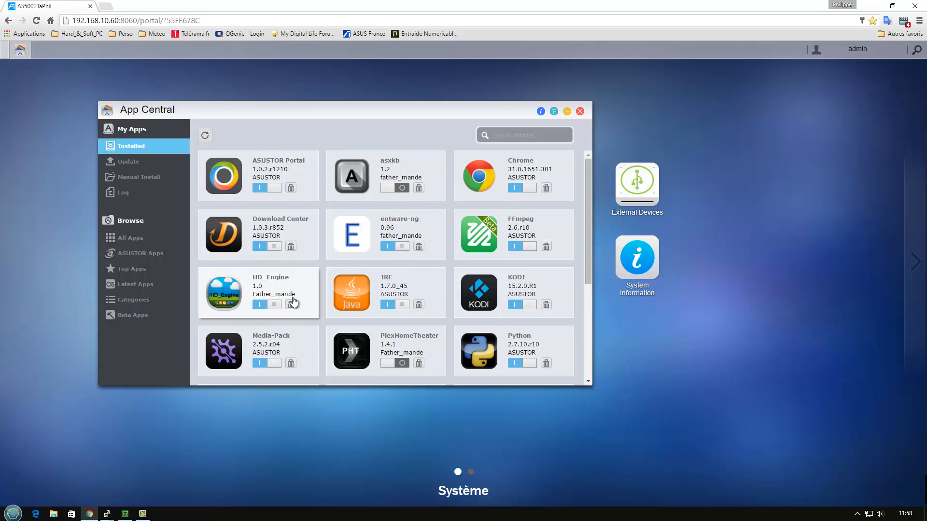
pyautogui.moveTo(306, 157)
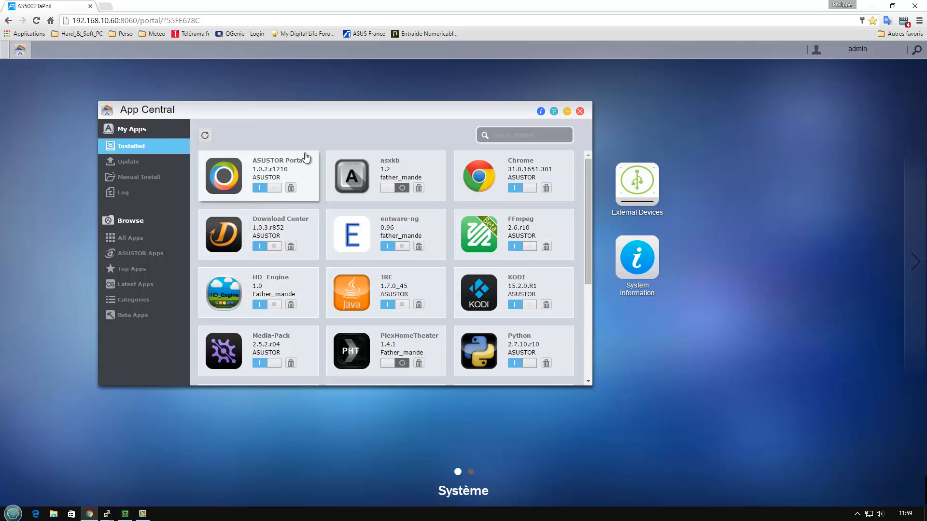
pyautogui.moveTo(308, 188)
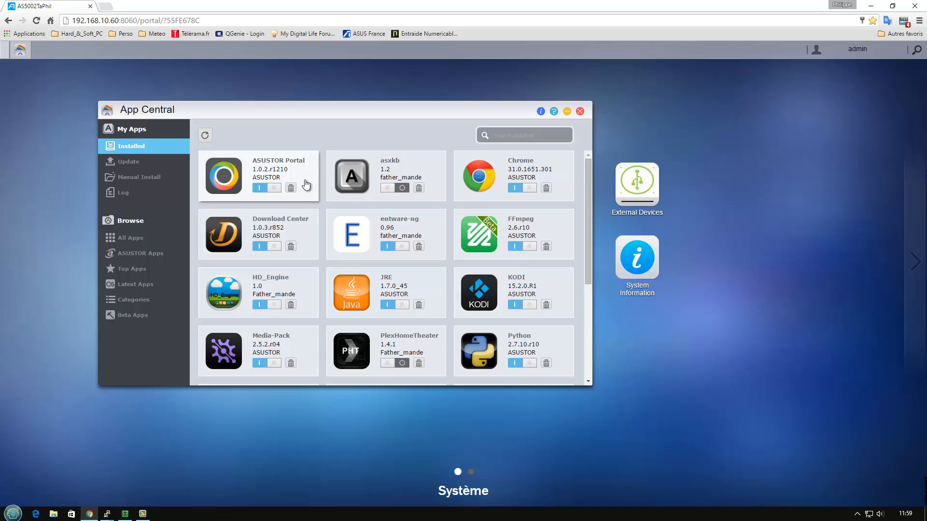
pyautogui.moveTo(339, 144)
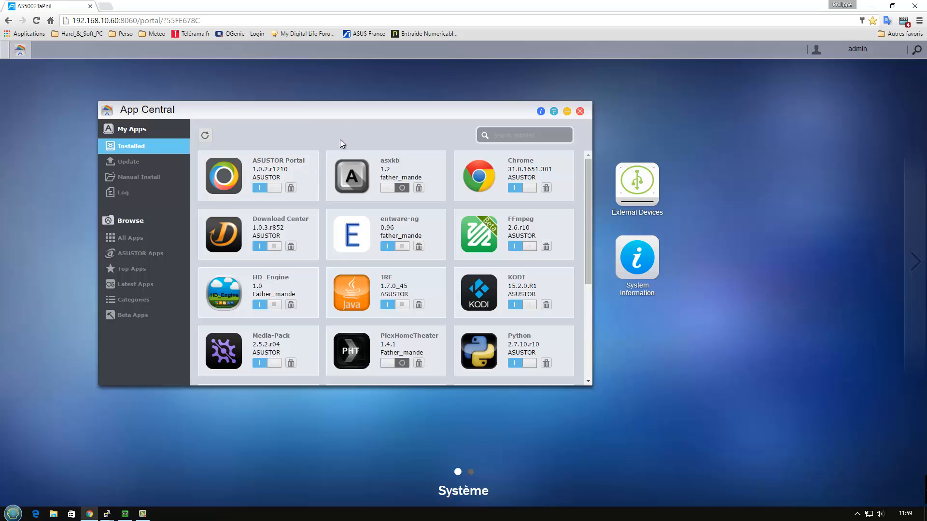
pyautogui.moveTo(302, 287)
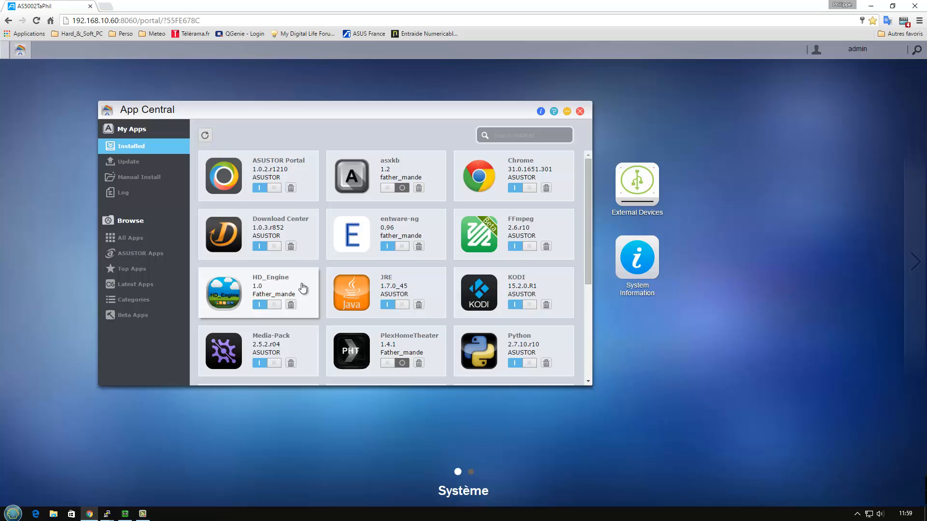
pyautogui.moveTo(109, 485)
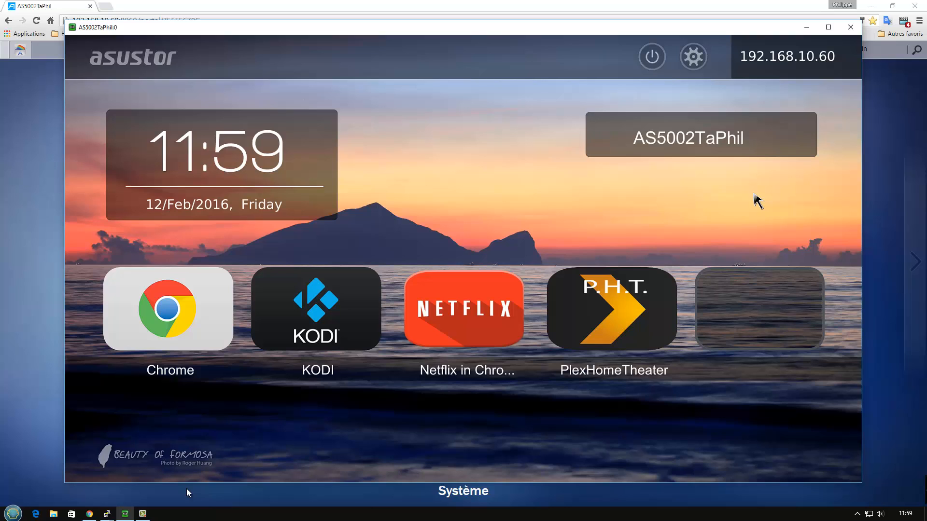
pyautogui.moveTo(795, 255)
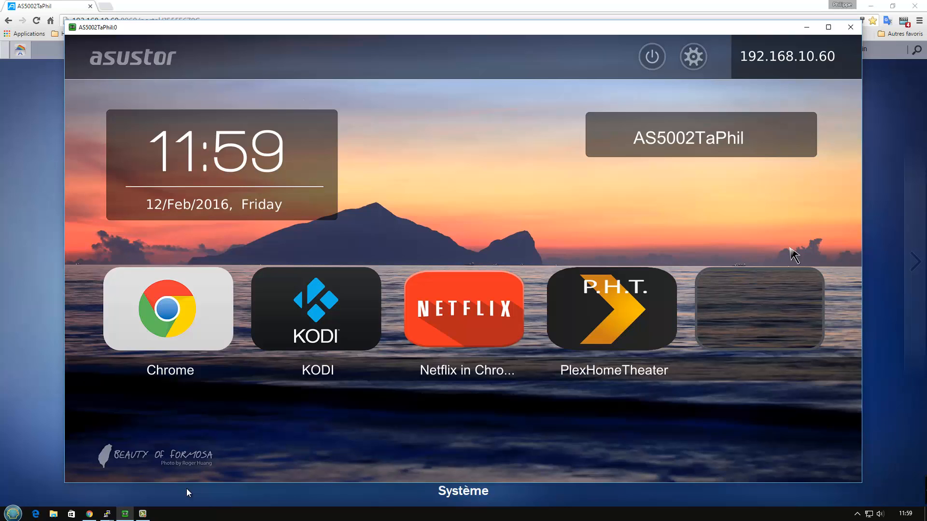
pyautogui.moveTo(740, 266)
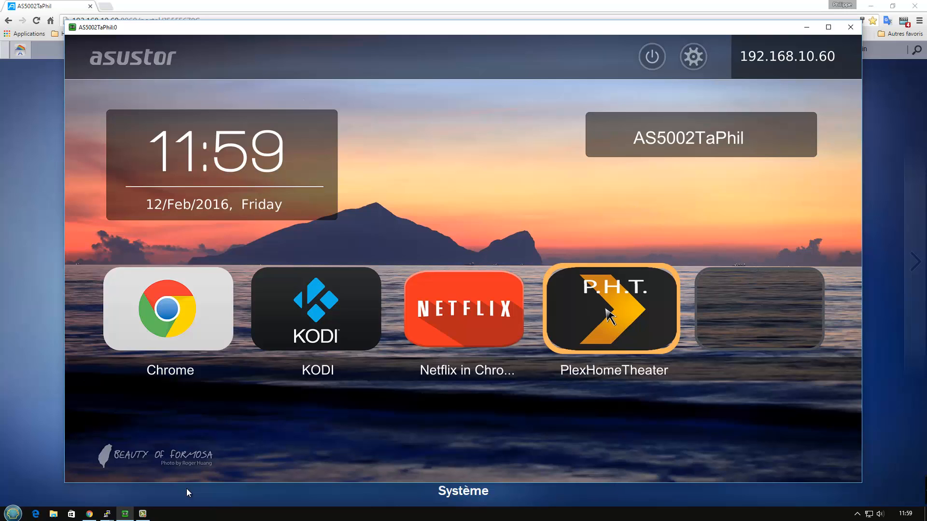
pyautogui.moveTo(489, 395)
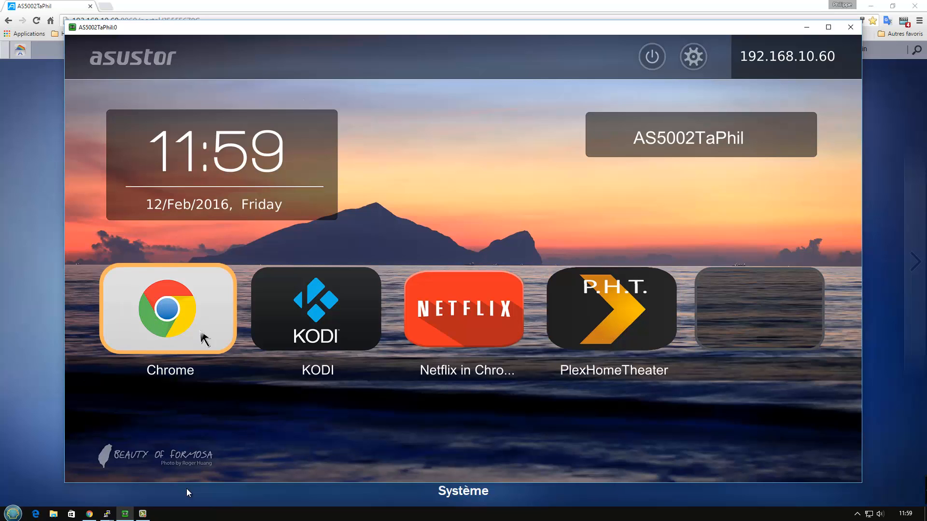
pyautogui.moveTo(312, 400)
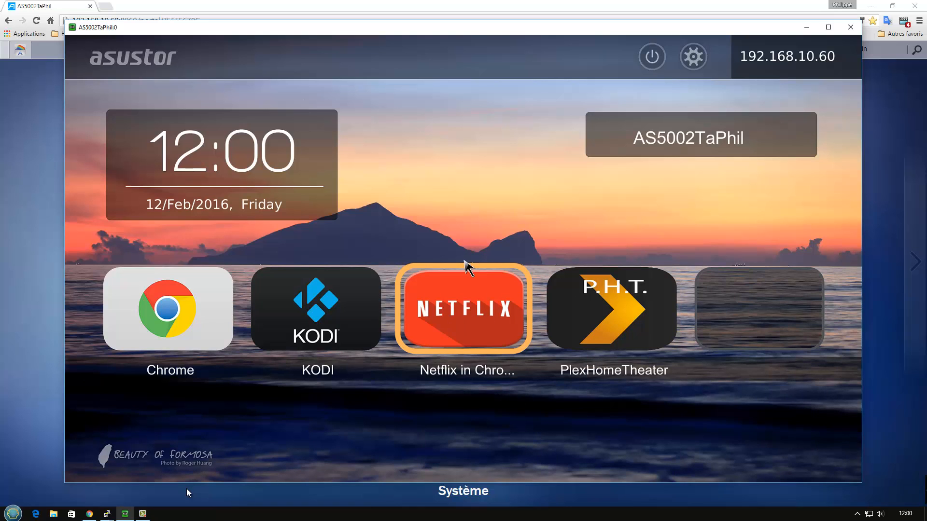
# Launch Netflix, continue as the first profile and play Sherlock Holmes : Jeu d'ombres
pyautogui.click(463, 309)
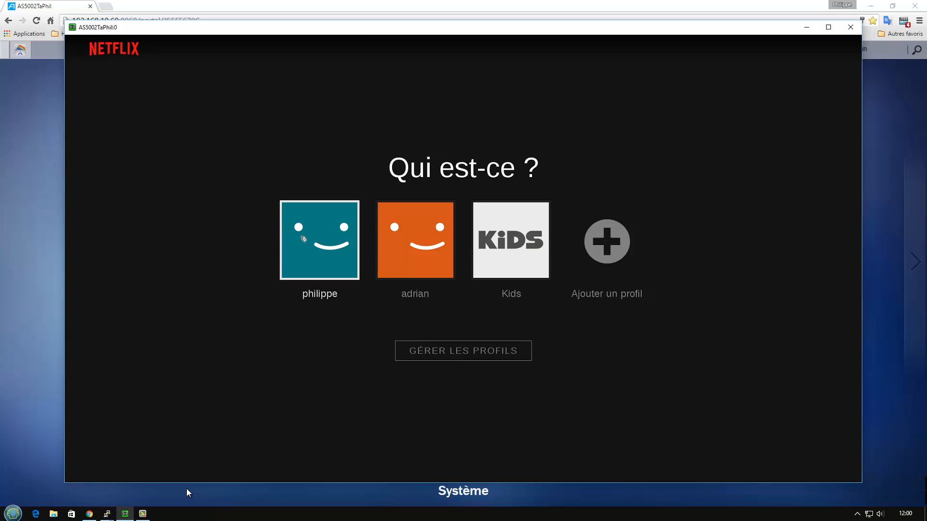
pyautogui.click(318, 240)
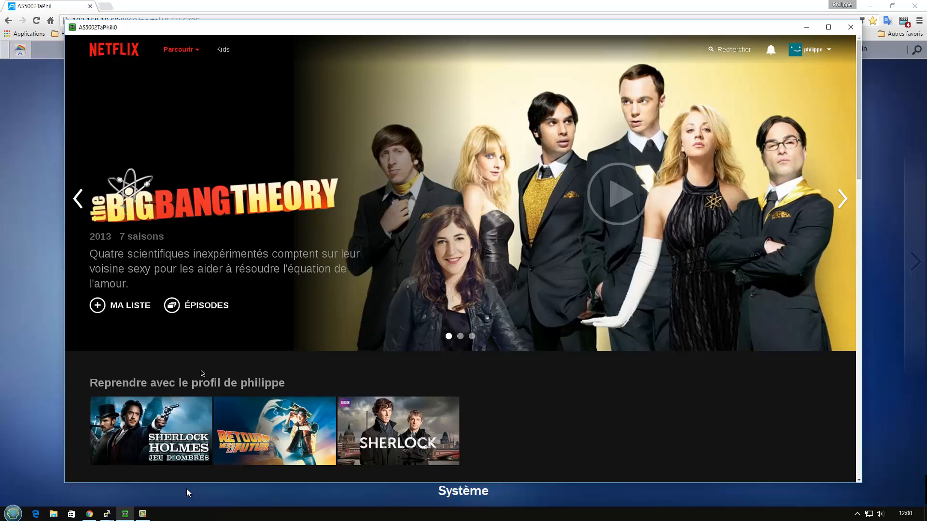
pyautogui.moveTo(163, 429)
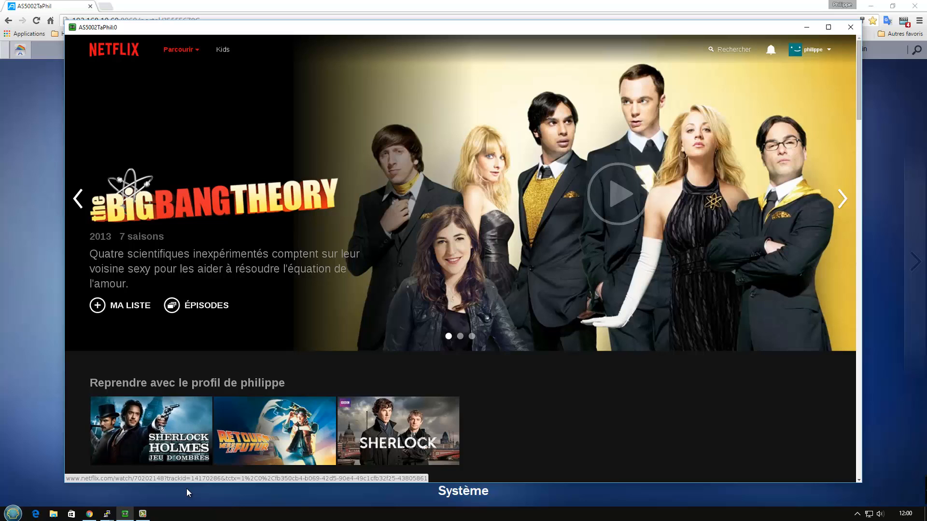
pyautogui.moveTo(151, 431)
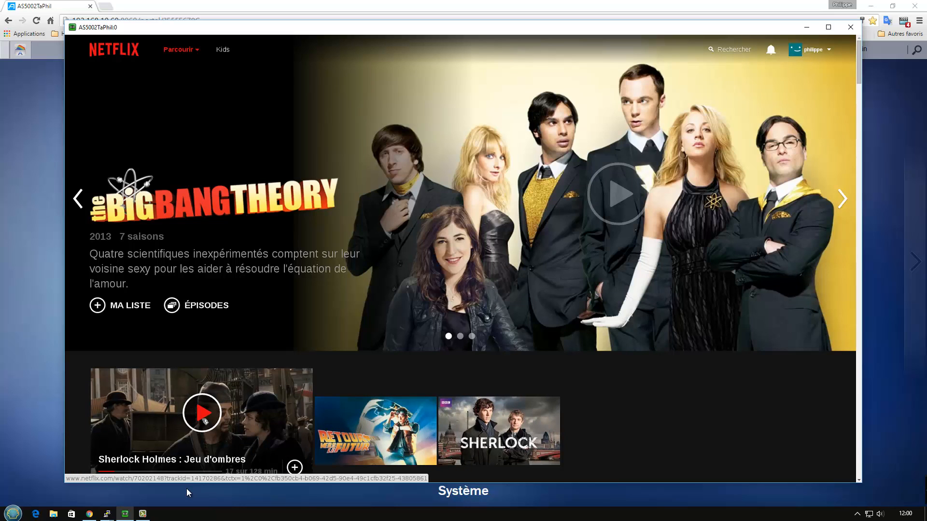
pyautogui.click(202, 413)
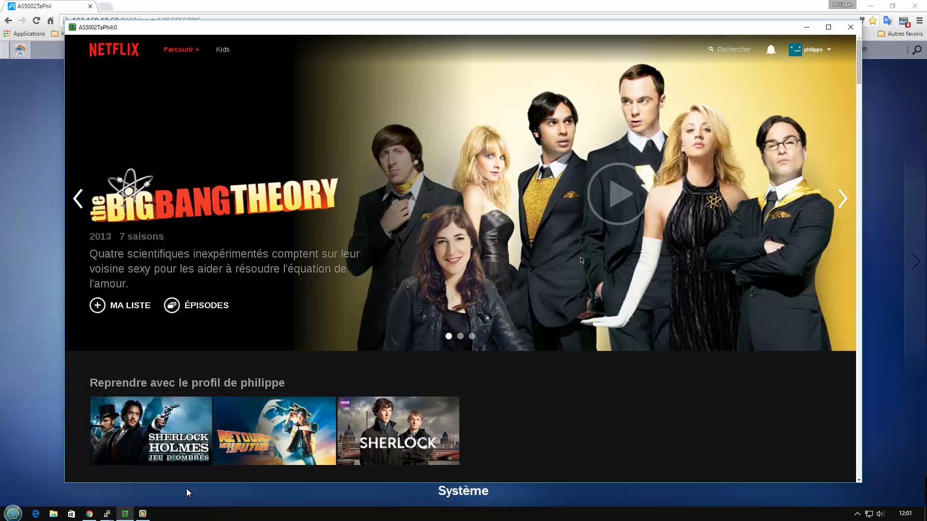
pyautogui.moveTo(529, 129)
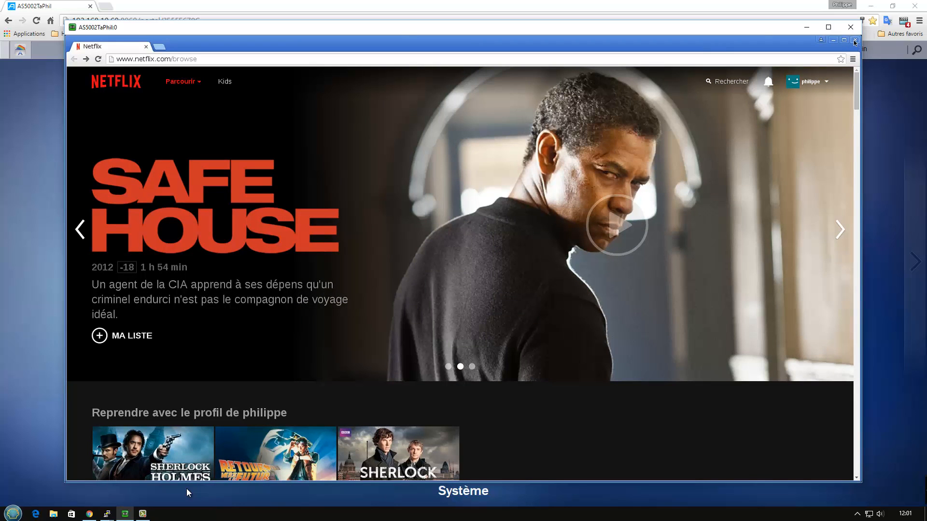
pyautogui.moveTo(654, 291)
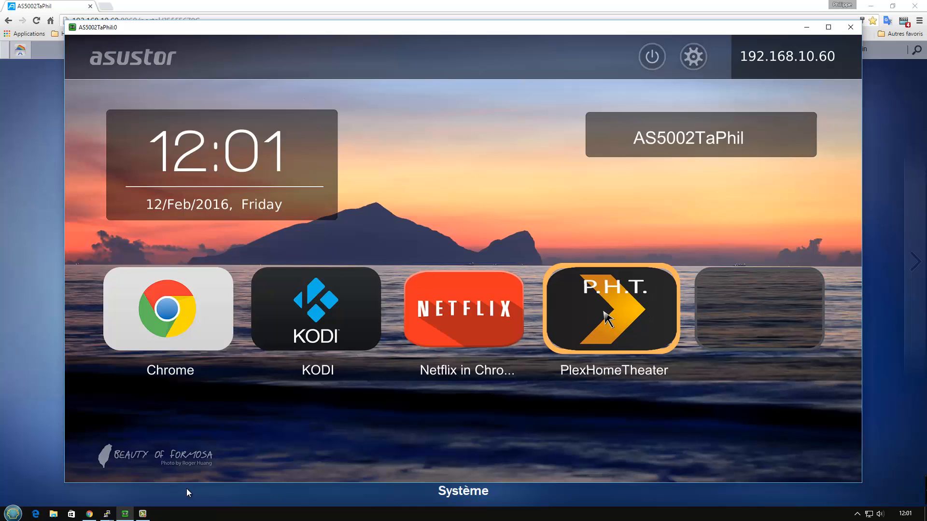
# Launch Plex Home Theater from its portal tile
pyautogui.click(611, 309)
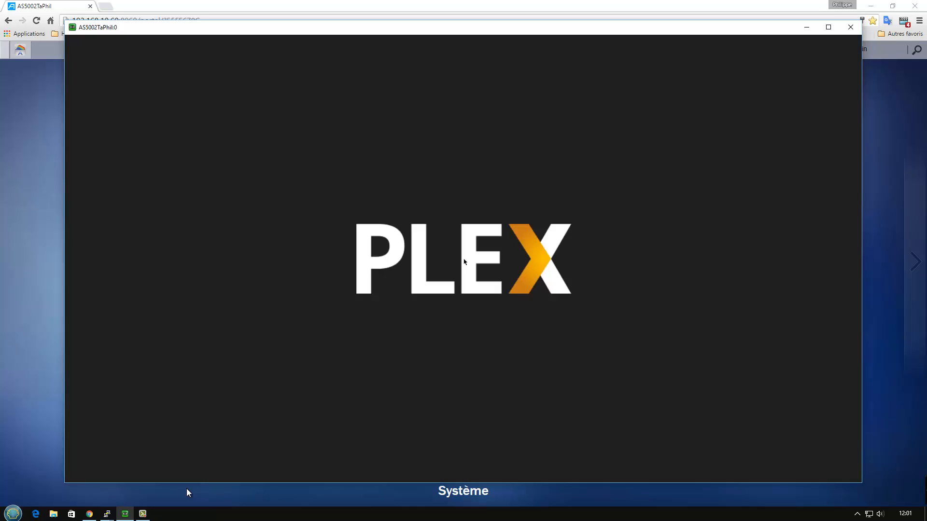
pyautogui.moveTo(804, 418)
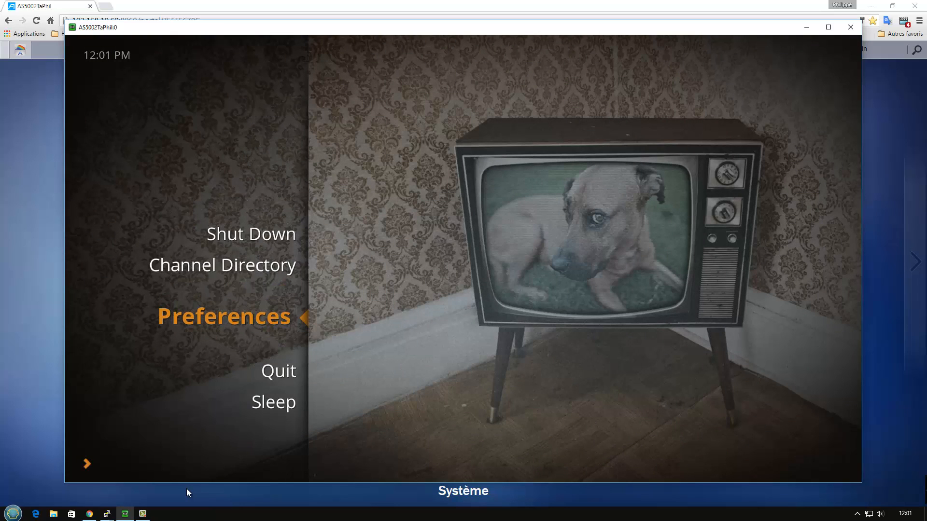
# Open Plex's system preferences, view audio output, then exit to the portal home
pyautogui.click(223, 316)
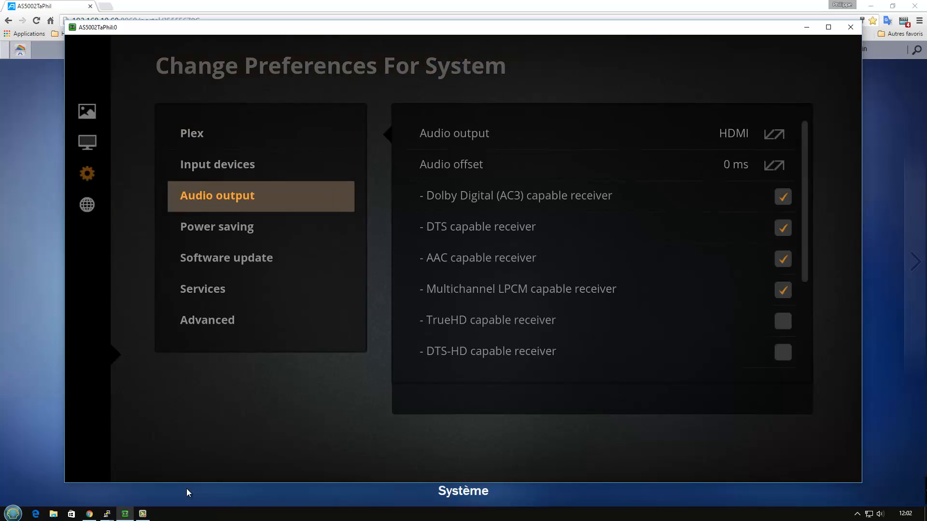
pyautogui.click(206, 320)
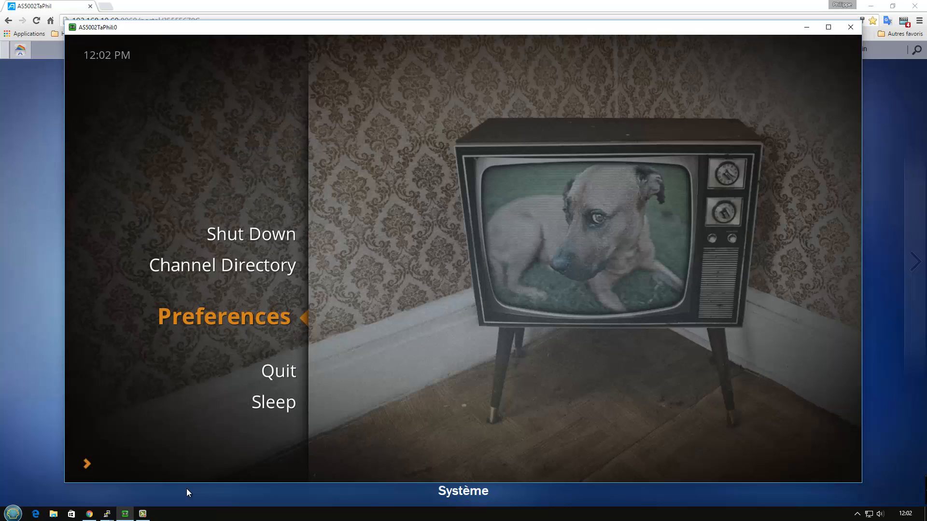
pyautogui.scroll(-3)
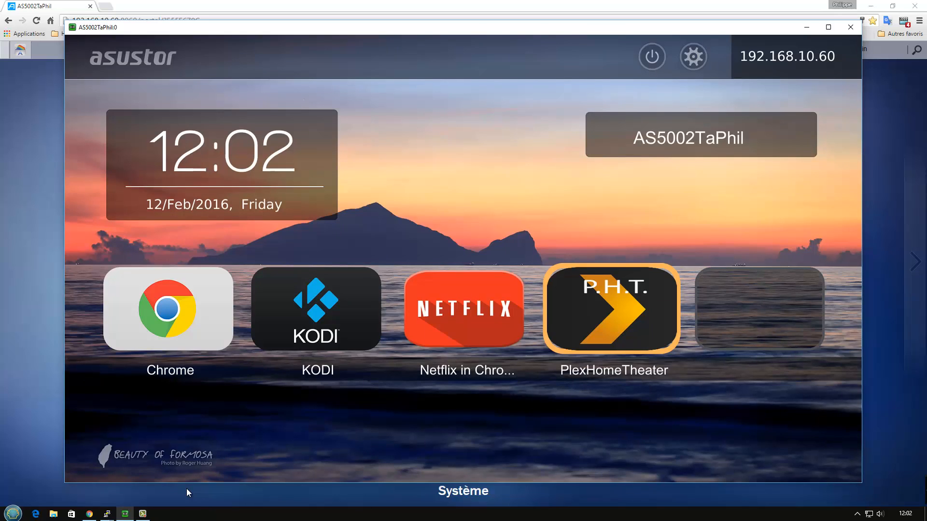
pyautogui.moveTo(195, 493)
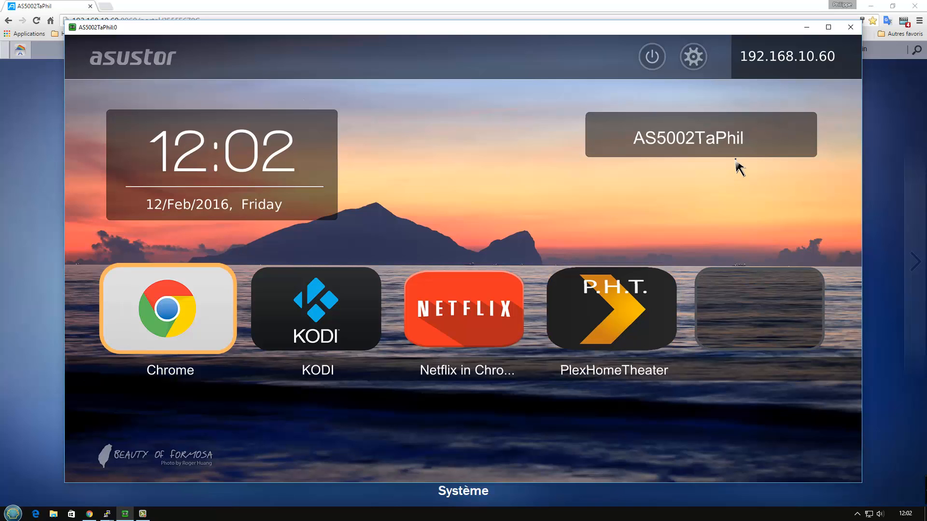
pyautogui.moveTo(761, 236)
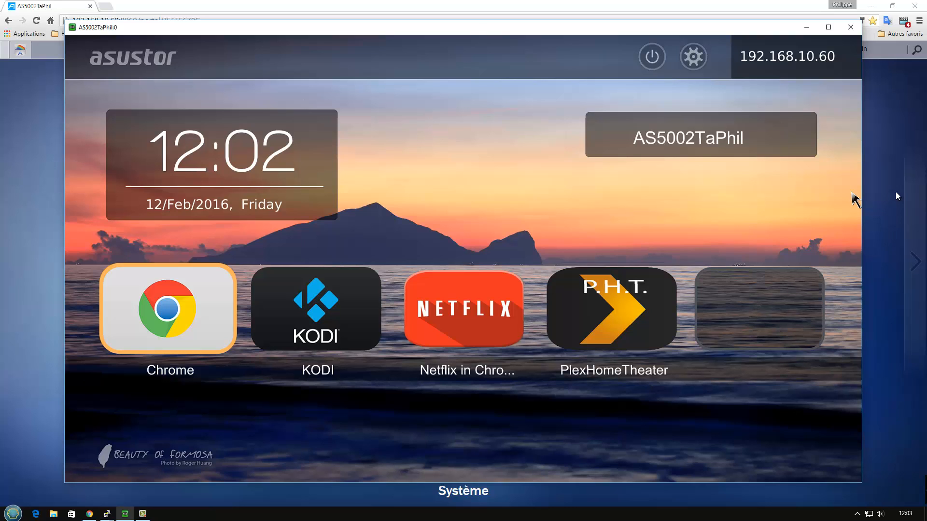
pyautogui.moveTo(786, 95)
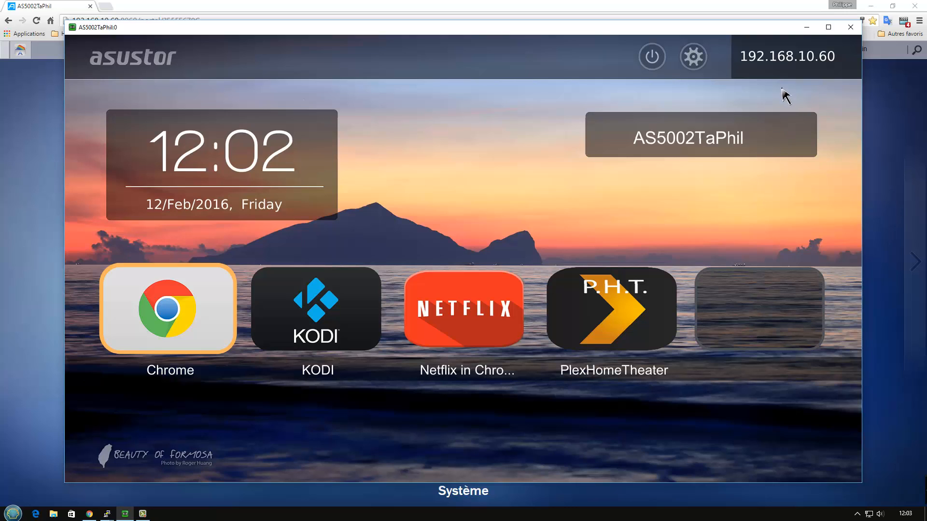
pyautogui.moveTo(479, 225)
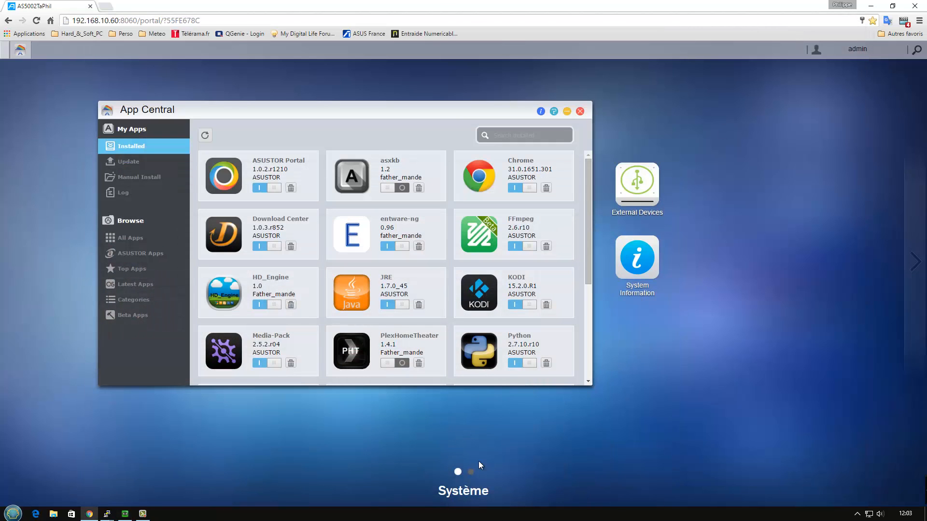
pyautogui.moveTo(340, 294)
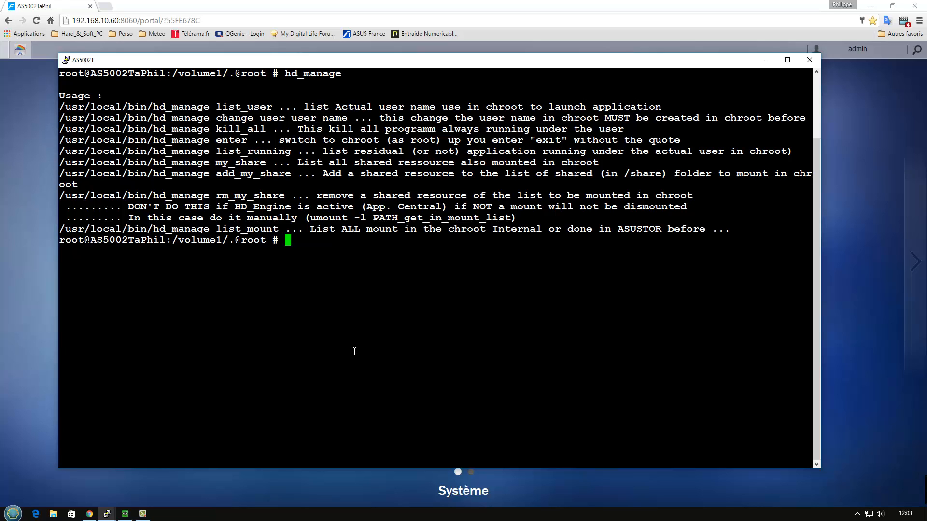
# Run hd_manage list_user to report astuser as the chroot's app-launching user
pyautogui.write('hd')
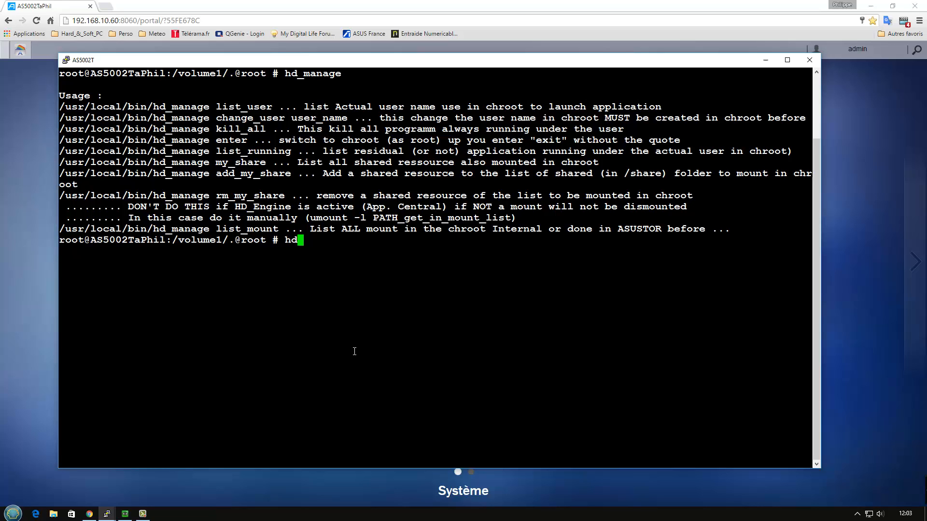
pyautogui.write('_manage')
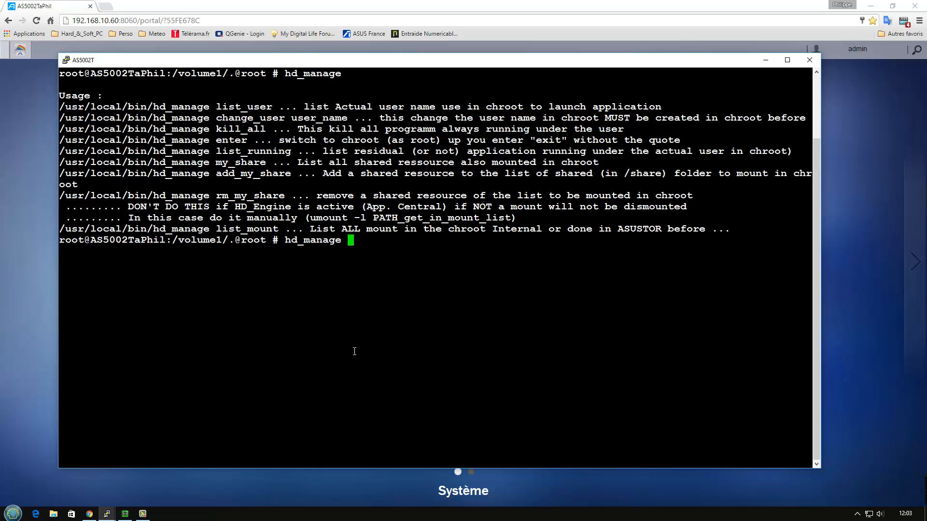
pyautogui.write('lis')
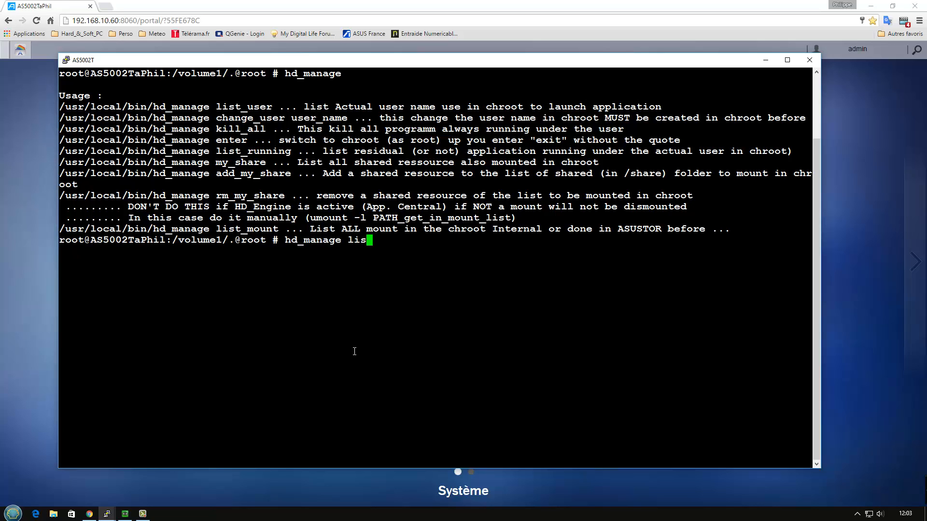
pyautogui.write('t-user')
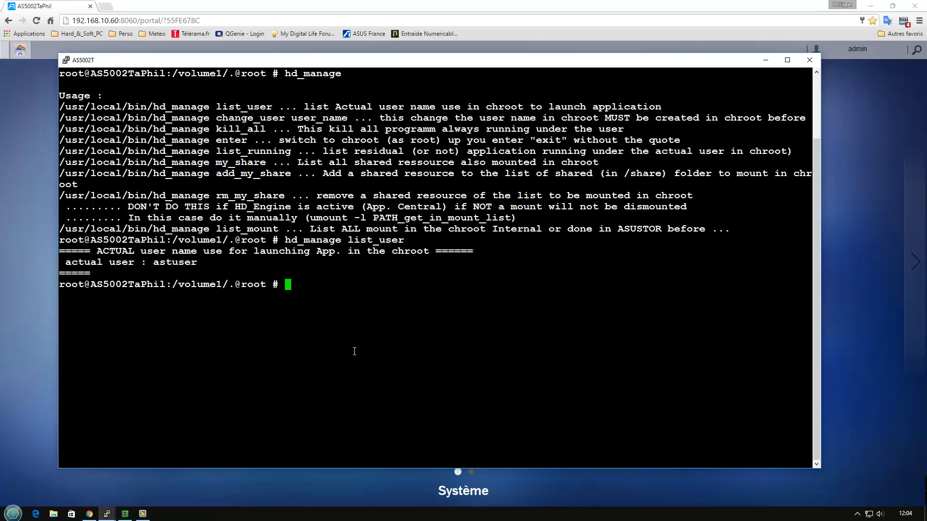
# Run hd_manage list_mount and my_share showing chroot mounts and Public, Media, Music shares
pyautogui.write('hd_m')
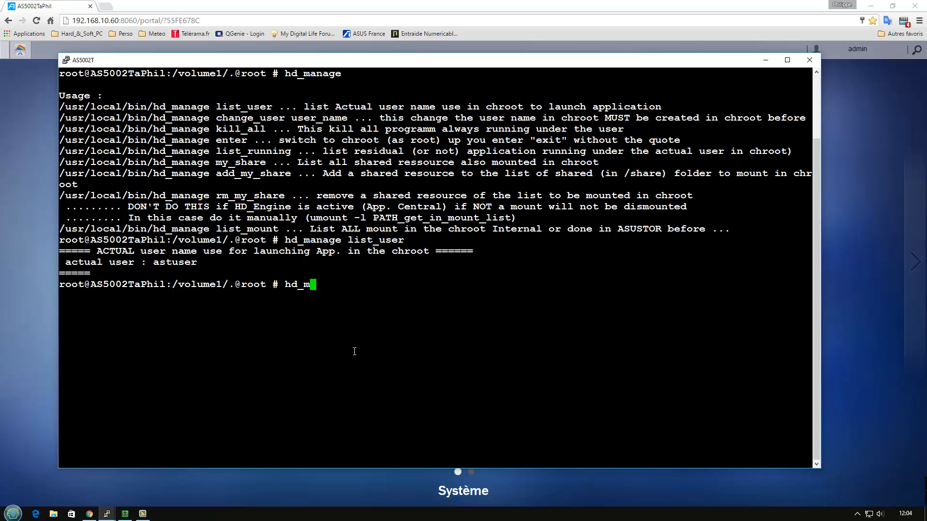
pyautogui.write('anage')
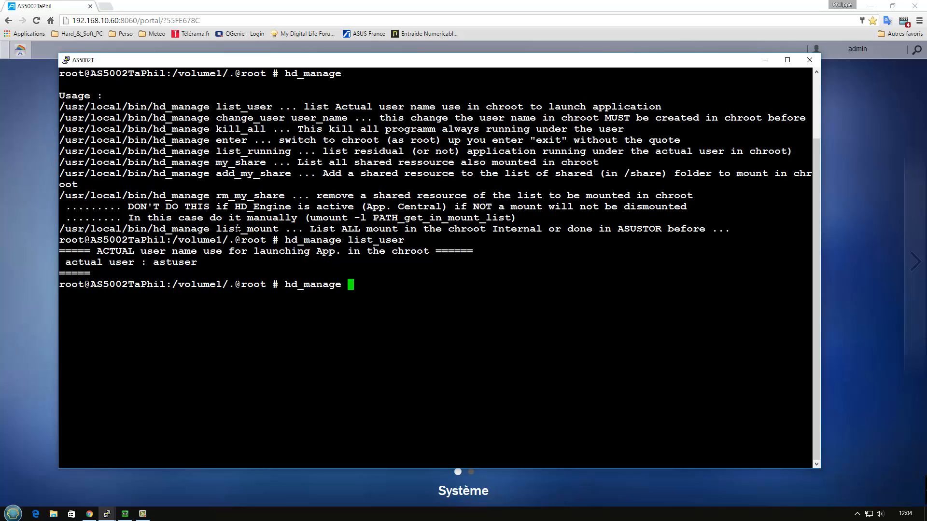
pyautogui.write('list_mount')
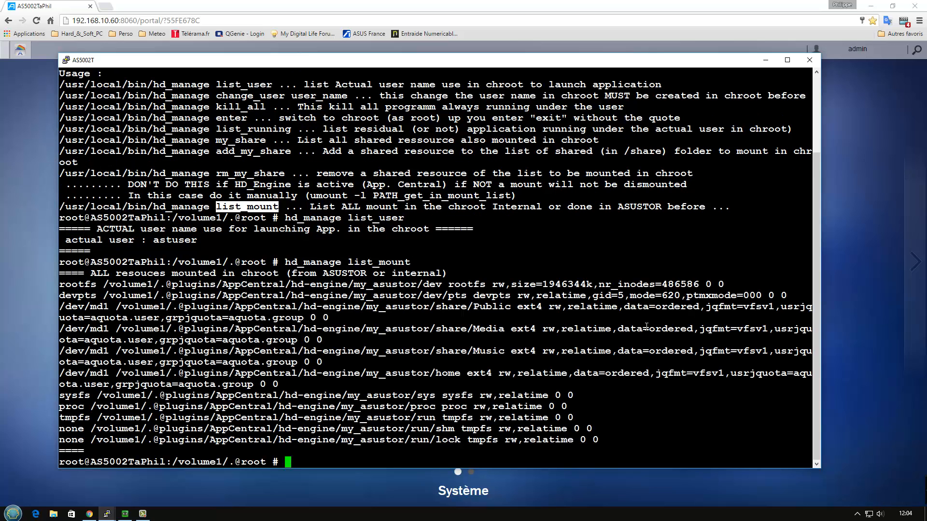
pyautogui.moveTo(478, 356)
pyautogui.write('hd_ma')
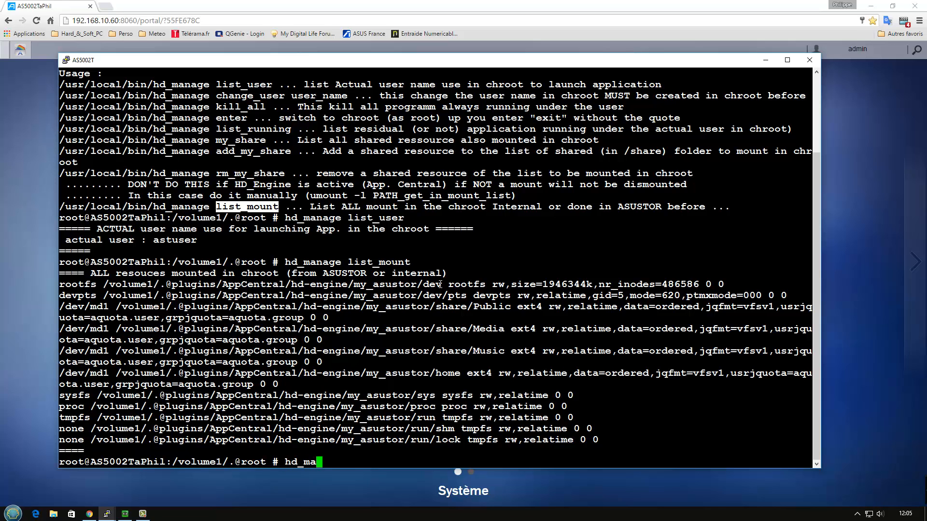
pyautogui.write('nage my_share')
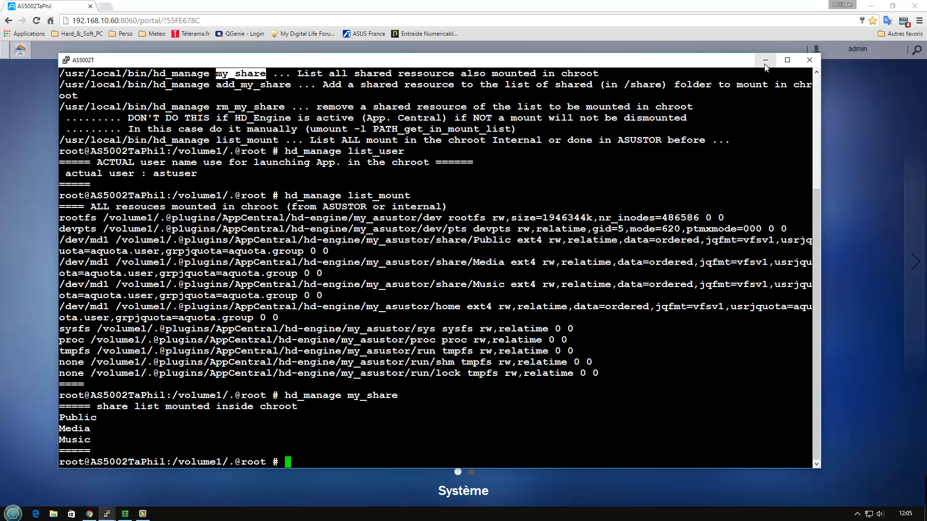
pyautogui.moveTo(765, 60)
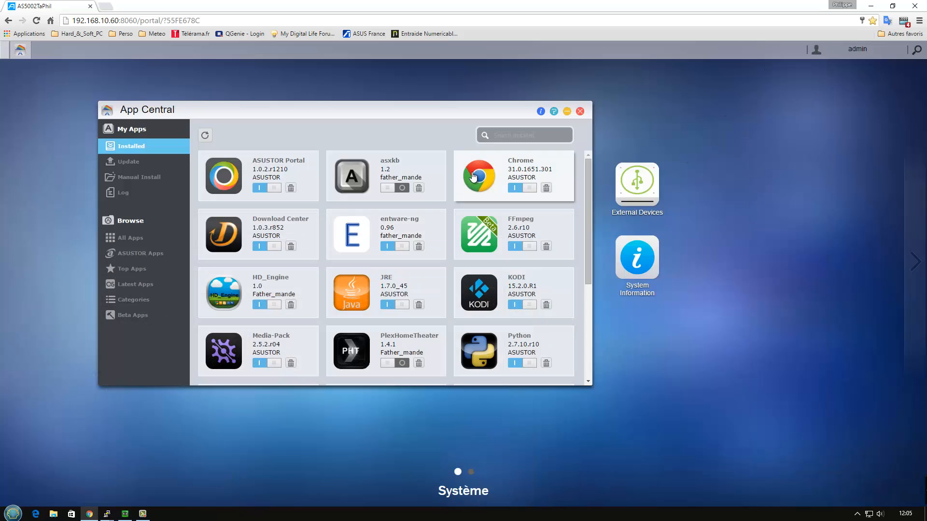
pyautogui.moveTo(513, 183)
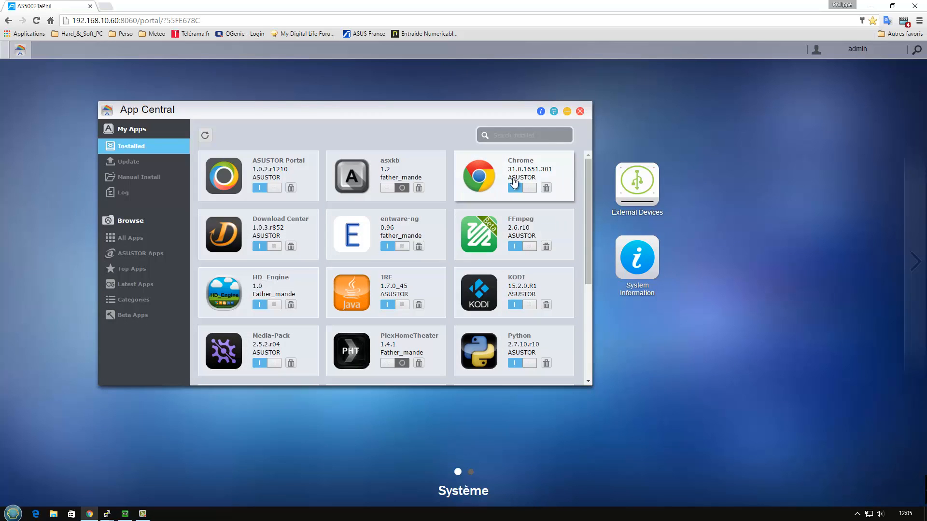
pyautogui.moveTo(484, 192)
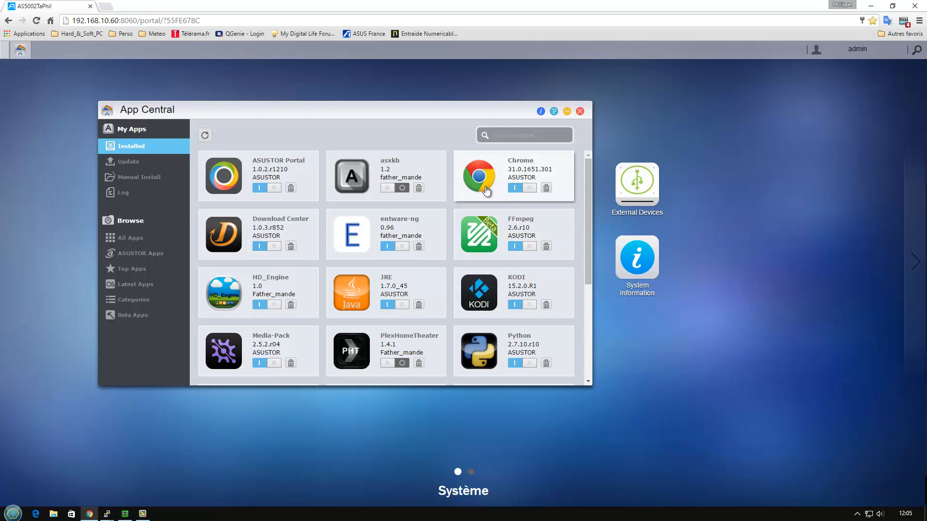
pyautogui.moveTo(181, 450)
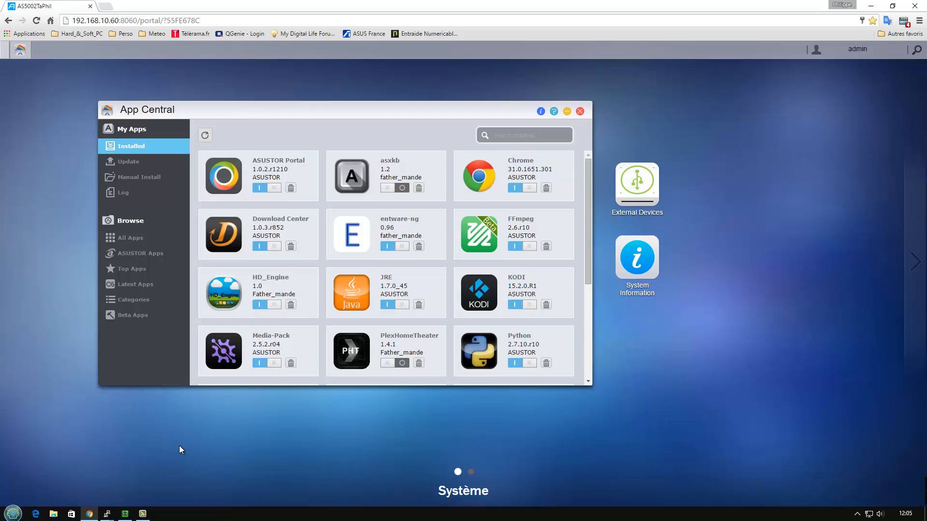
pyautogui.moveTo(114, 491)
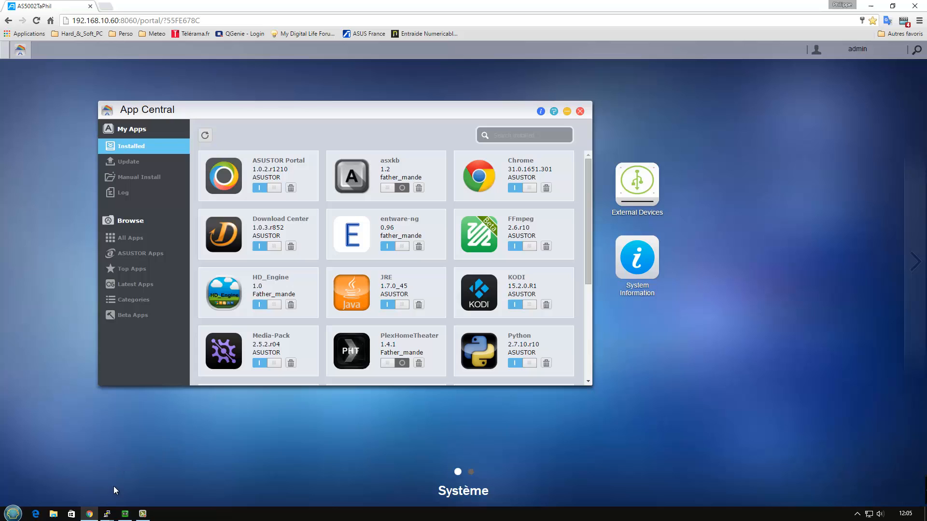
pyautogui.moveTo(142, 494)
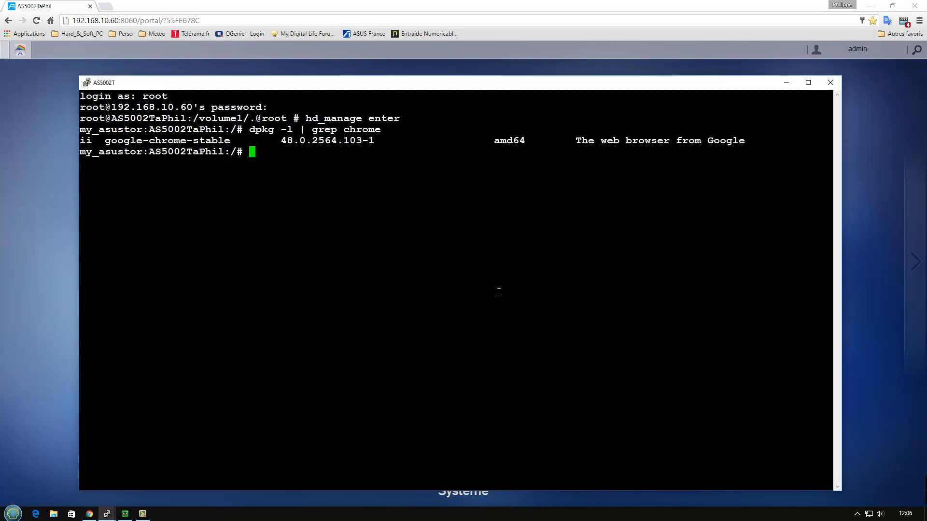
pyautogui.moveTo(307, 117)
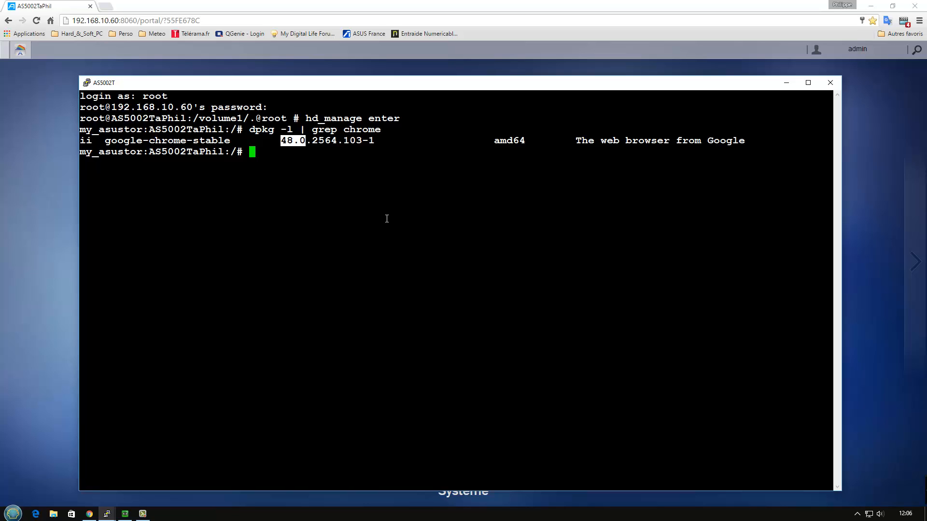
pyautogui.moveTo(383, 217)
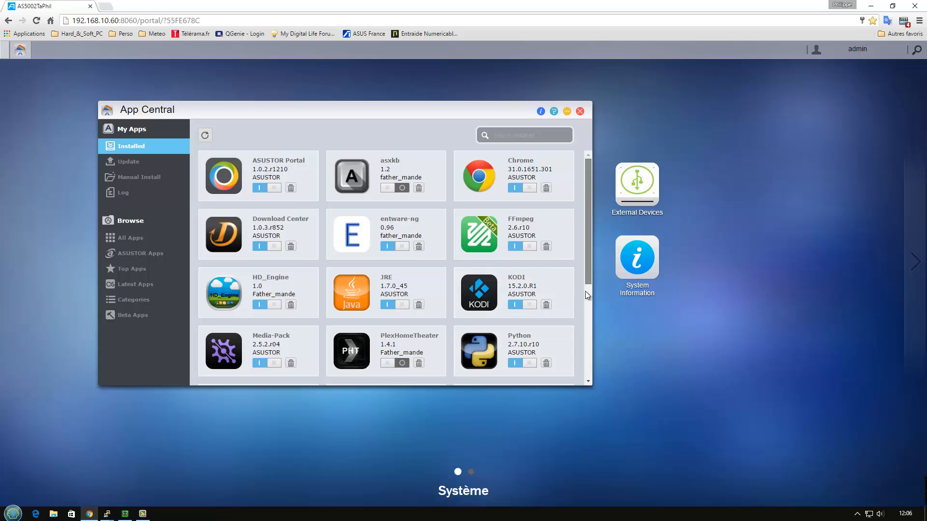
# Scroll the Installed apps list down to VirtualBox, UPnP Media Server, X.Org and X_VNCserver
pyautogui.scroll(-3)
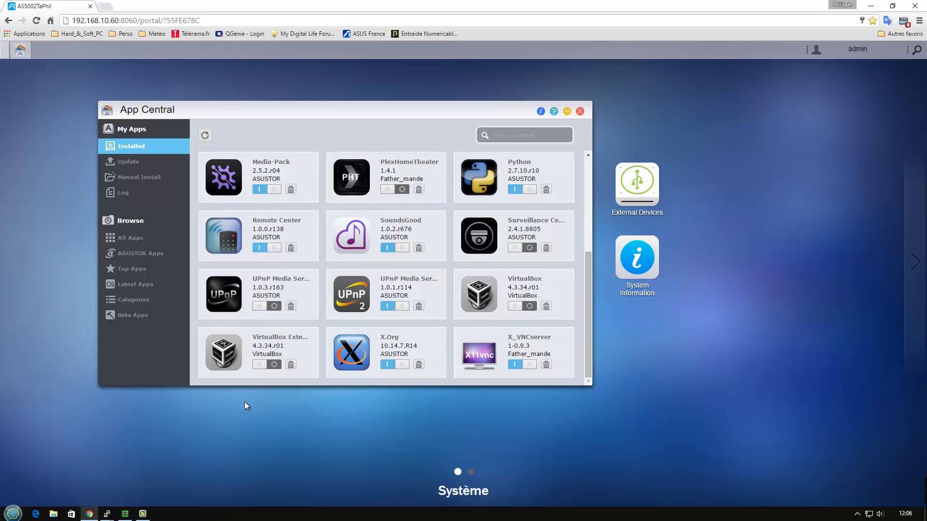